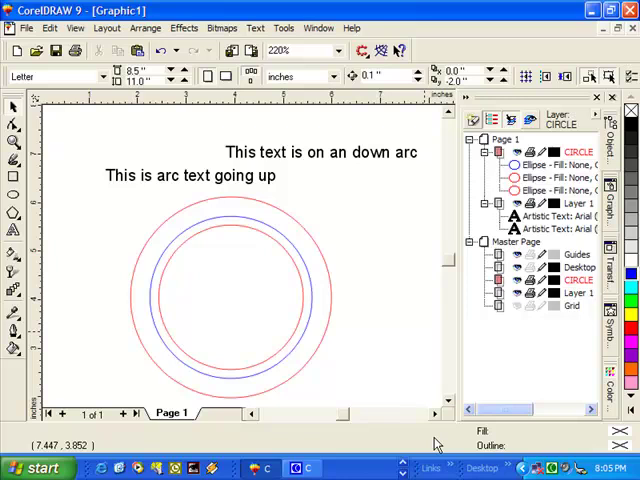
pyautogui.moveTo(287, 247)
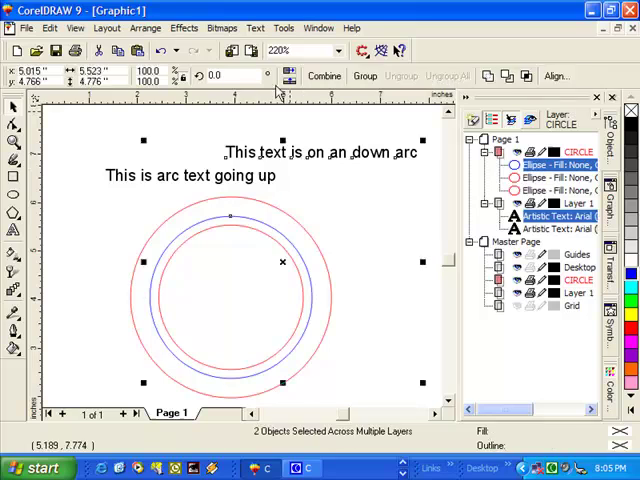
# Fit the "This text is on an down arc" line to the top of the blue circle.
pyautogui.click(255, 27)
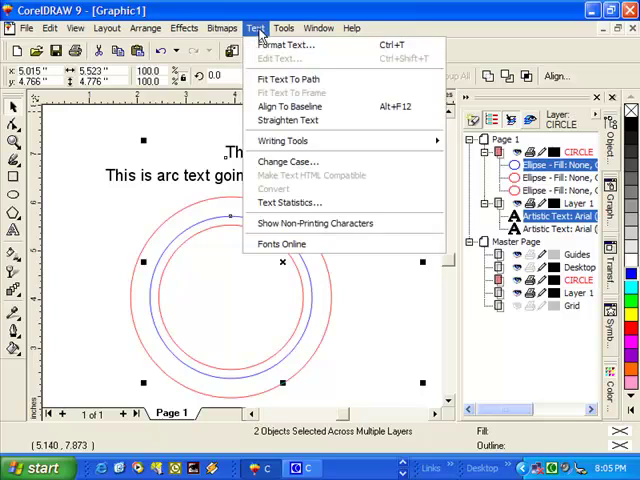
pyautogui.click(286, 79)
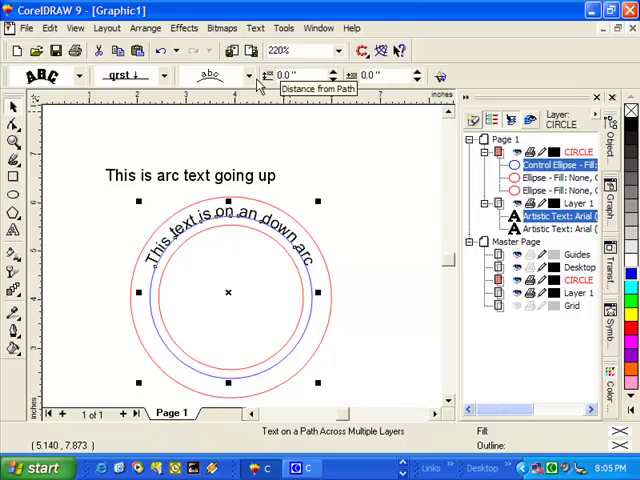
pyautogui.moveTo(225, 120)
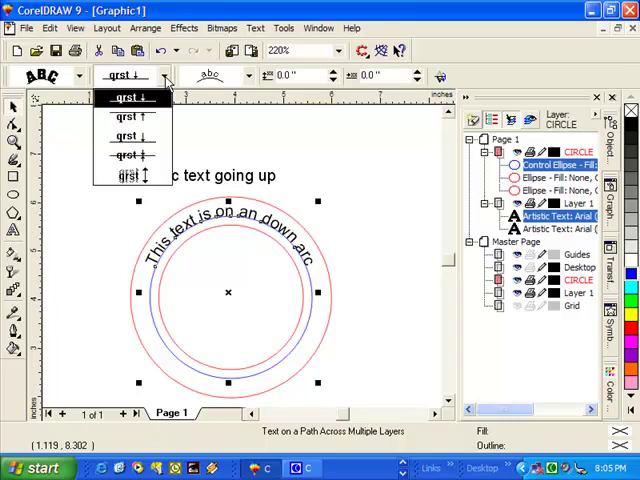
pyautogui.click(127, 98)
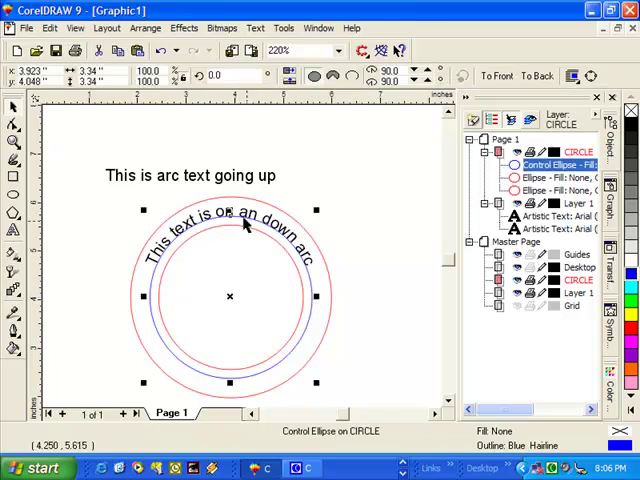
pyautogui.moveTo(168, 190)
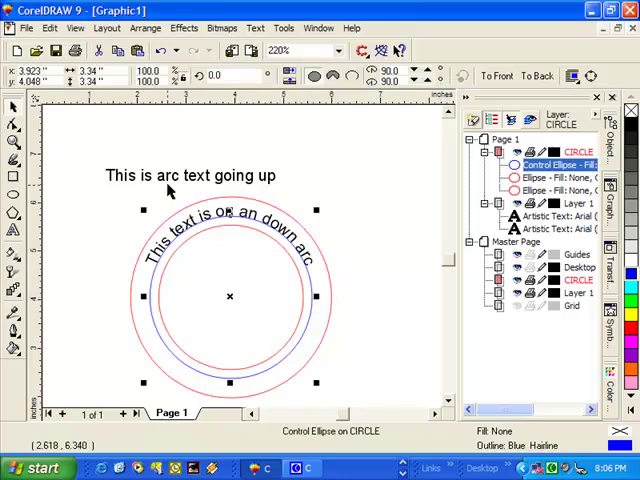
pyautogui.moveTo(165, 180)
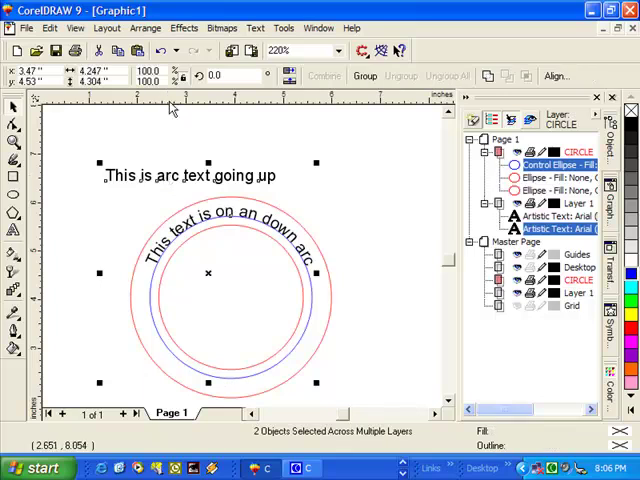
# Fit the "This is arc text going up" line onto the blue circle with Fit Text To Path.
pyautogui.click(254, 27)
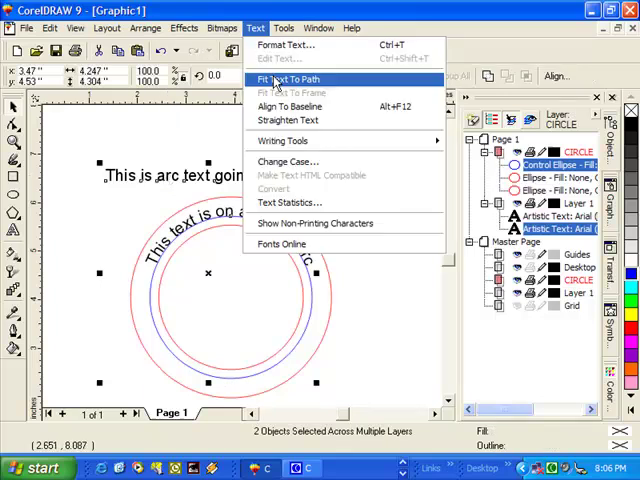
pyautogui.click(287, 78)
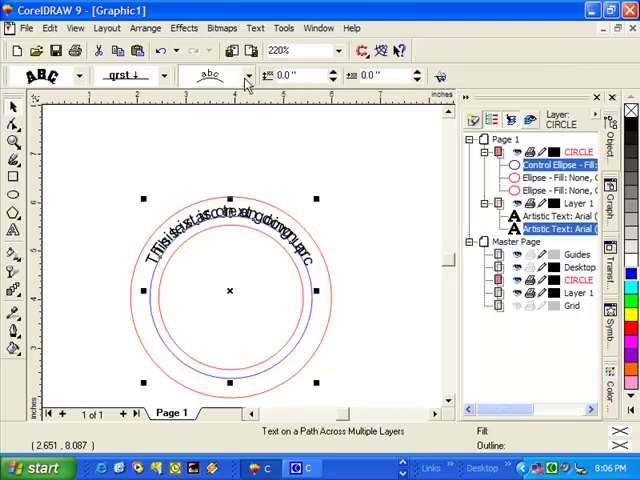
pyautogui.moveTo(245, 82)
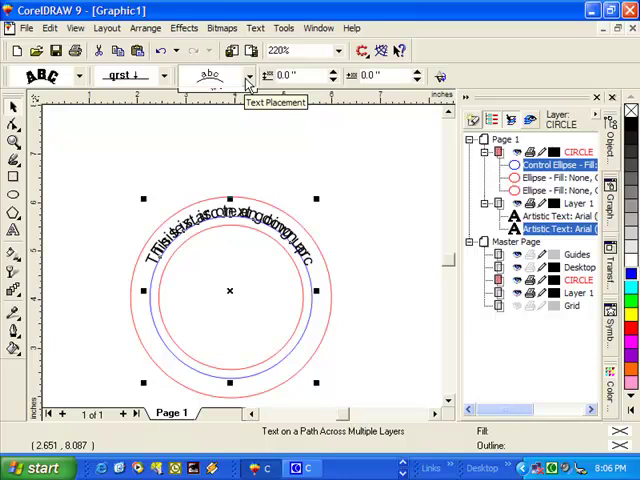
# Set the going-up text's placement to bottom-centre so it runs under the circle.
pyautogui.click(210, 75)
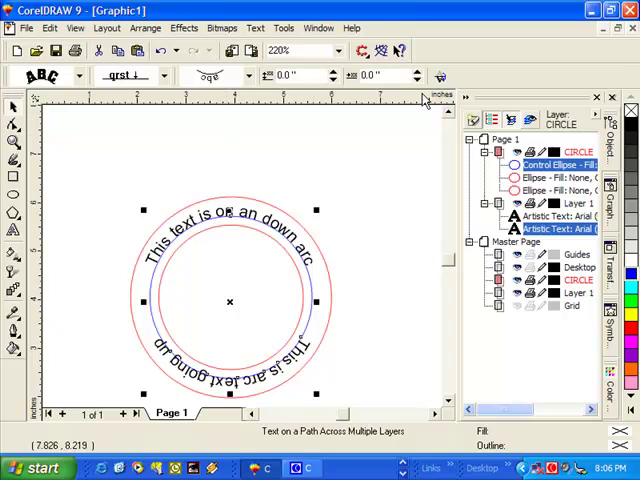
pyautogui.moveTo(439, 77)
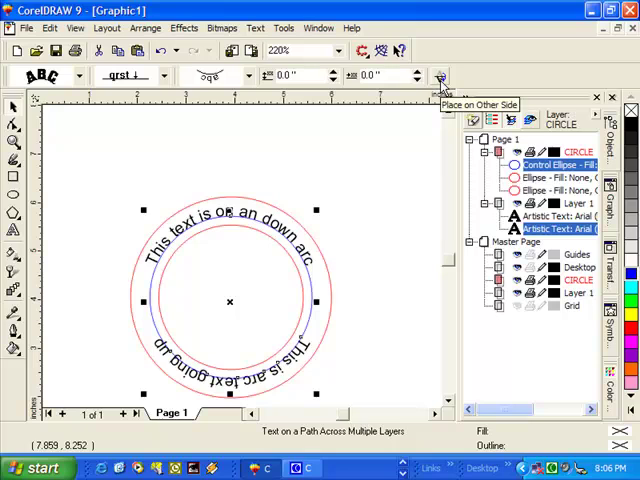
pyautogui.click(438, 76)
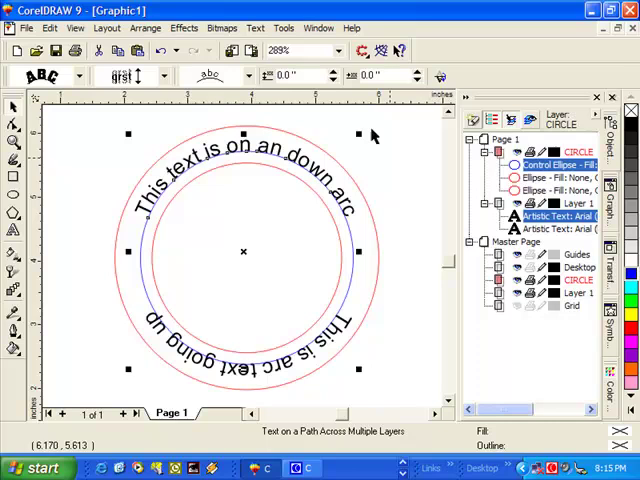
pyautogui.moveTo(332, 76)
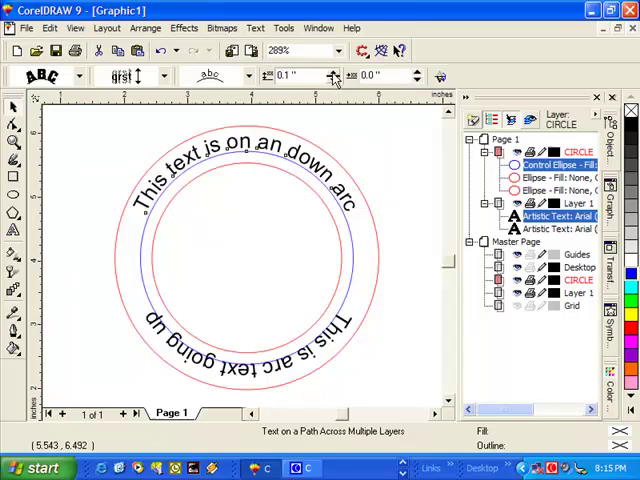
# Set the top text's Distance from Path to 0.05 inch.
pyautogui.click(305, 80)
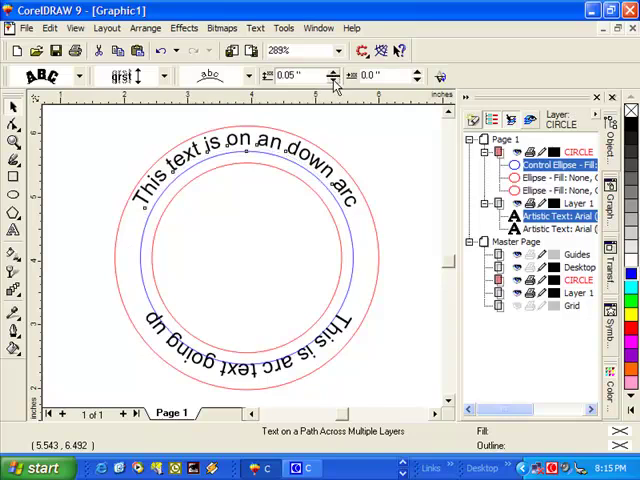